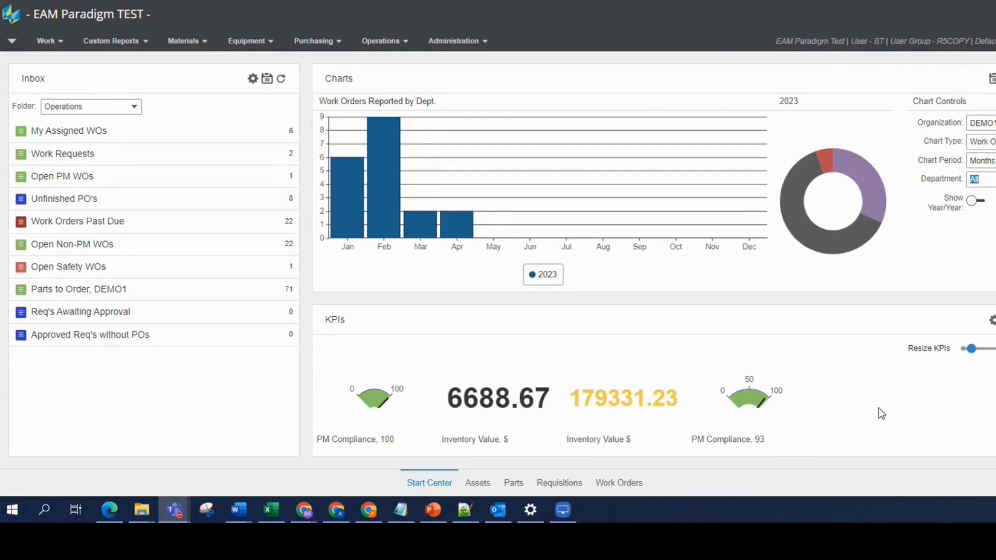
mouse_move(730, 475)
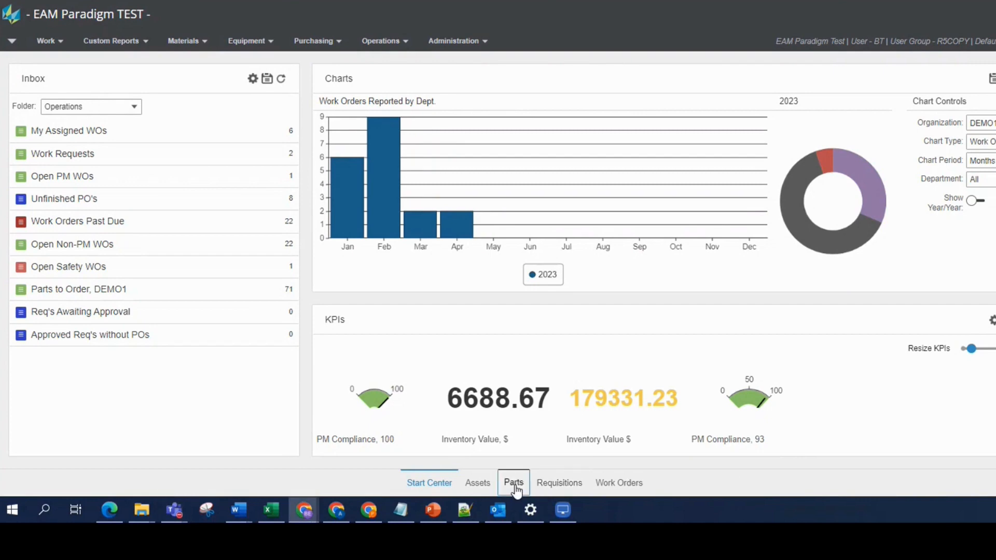
Step: Filter the Parts list description with valve%assembly to five records, then clear the filter
left_click(514, 482)
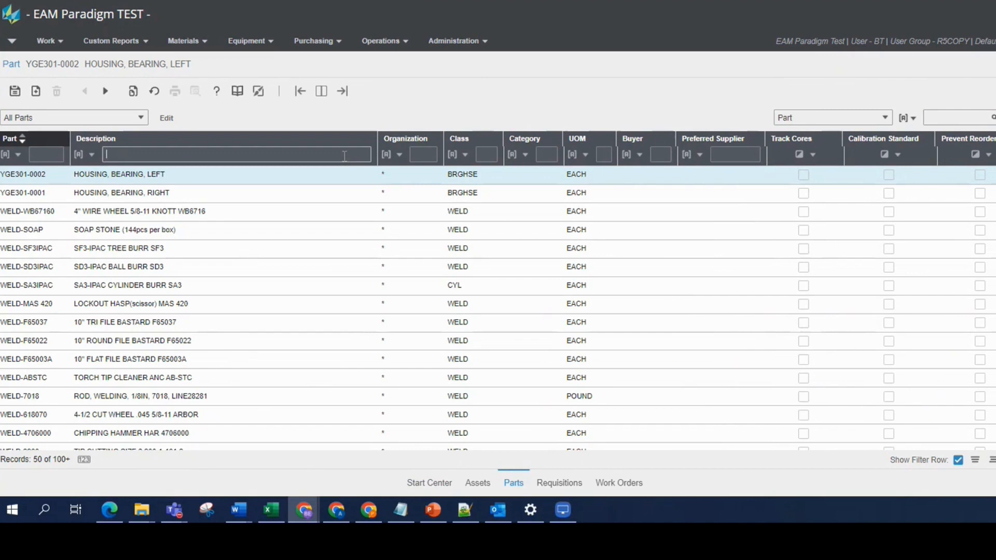
type("valve%assembly")
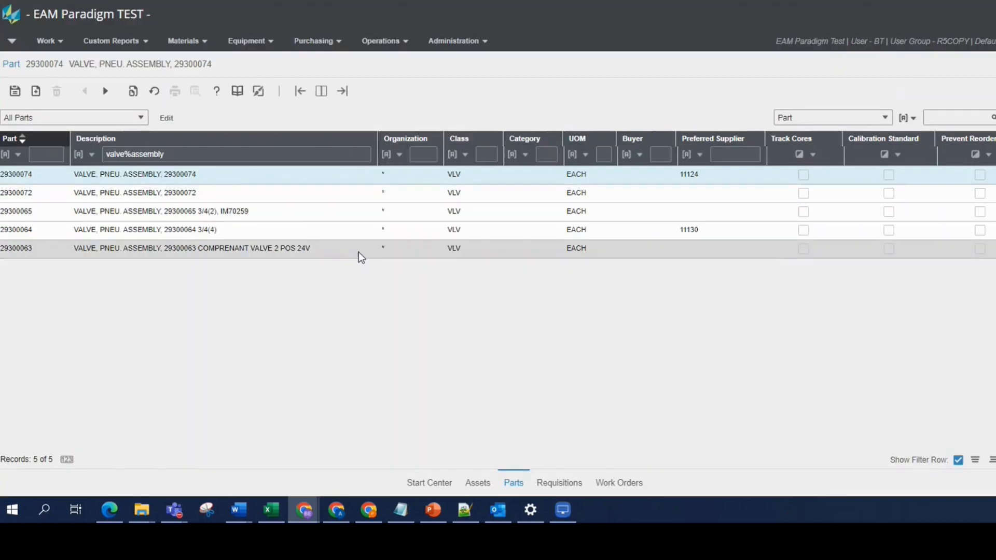
left_click(234, 154)
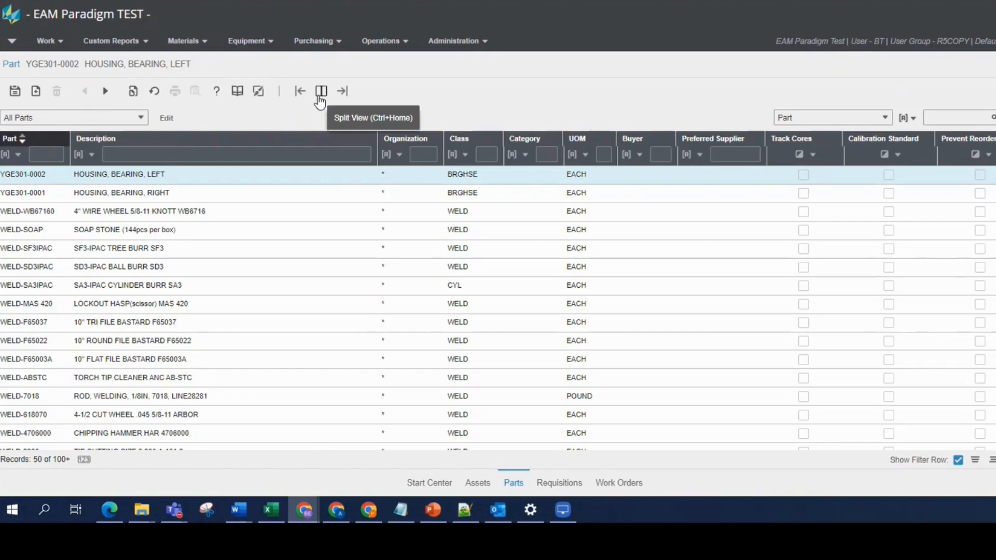
Step: Search valve%assembly within All Parts in split view, showing part 29300074's record
left_click(320, 91)
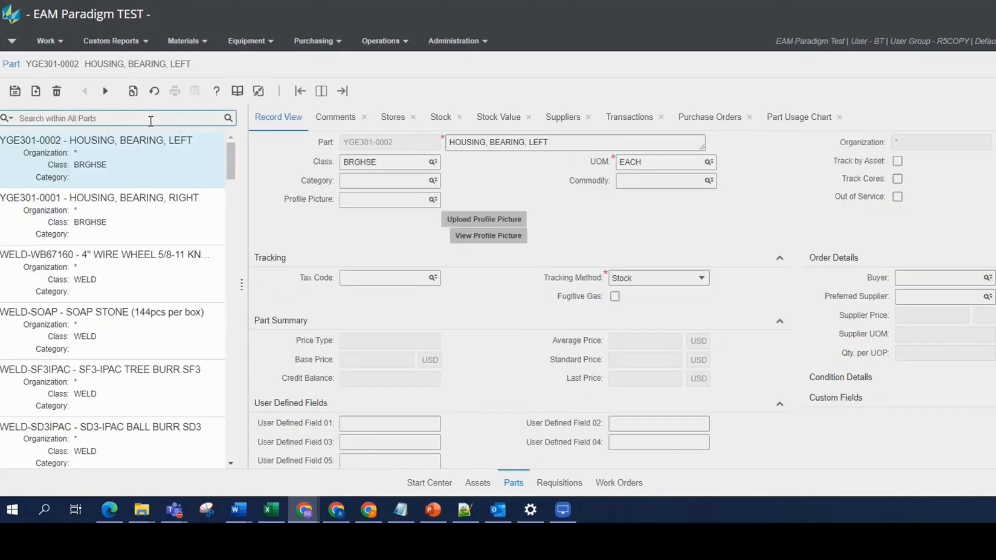
type("valve%")
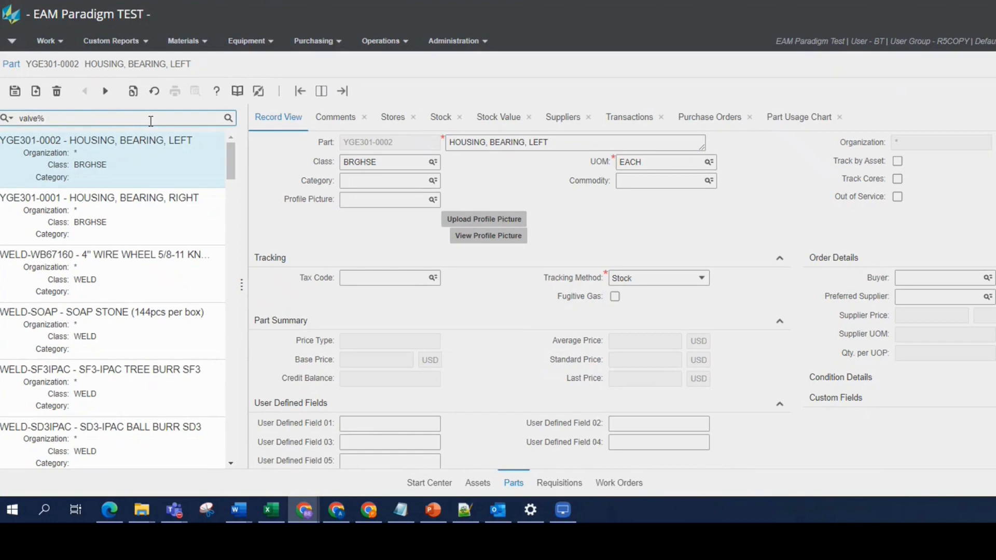
type("assembly")
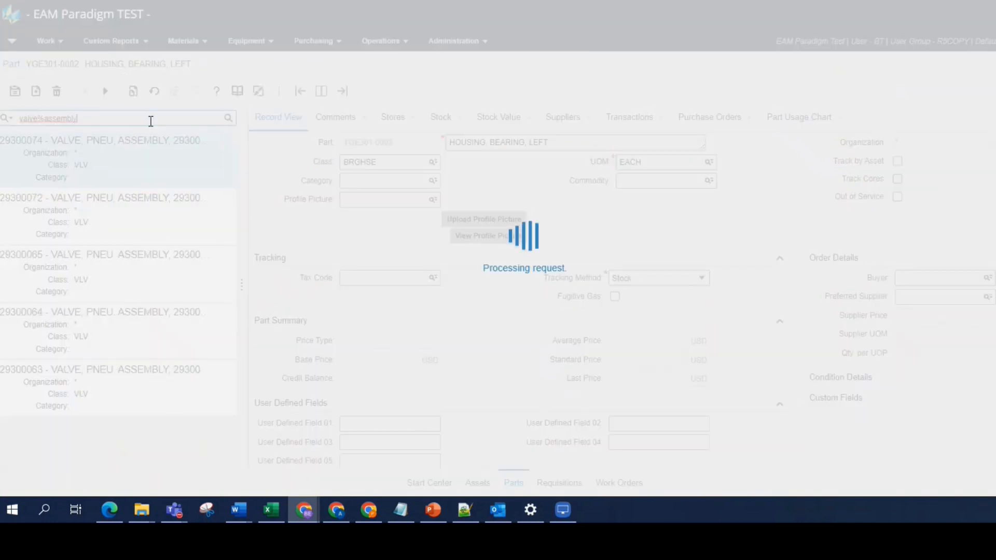
left_click(94, 143)
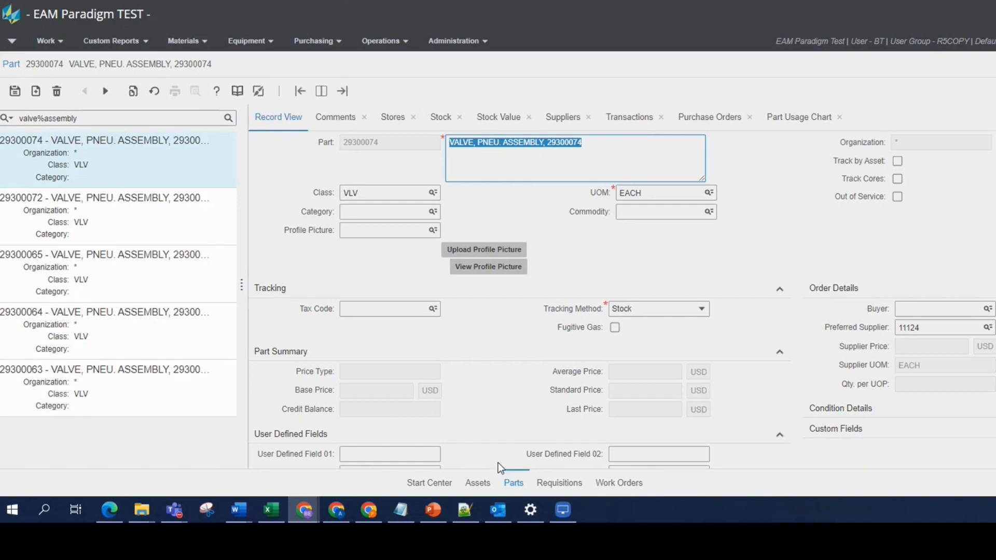
mouse_move(488, 485)
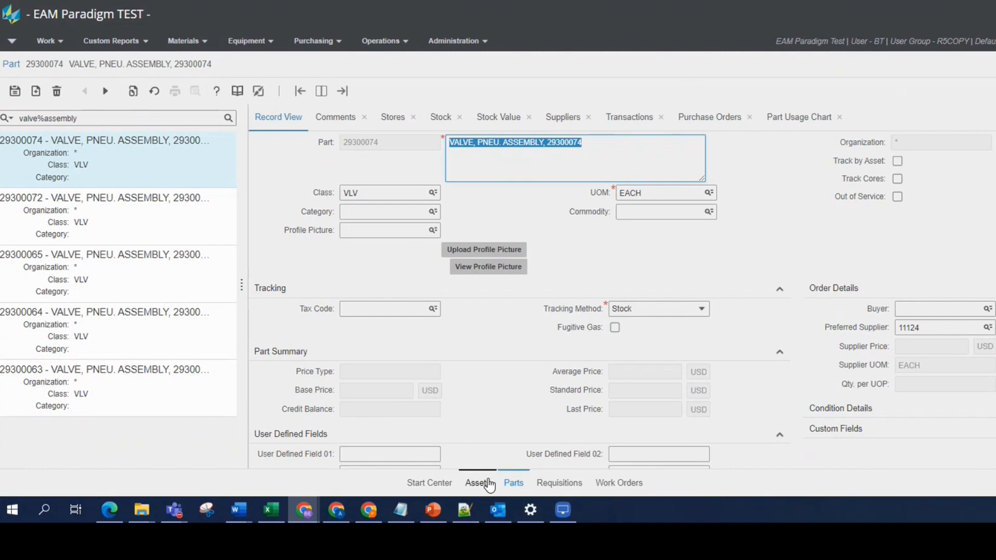
Step: Filter the Assets list description with stem%feeder down to seven stem feeder assets
left_click(477, 483)
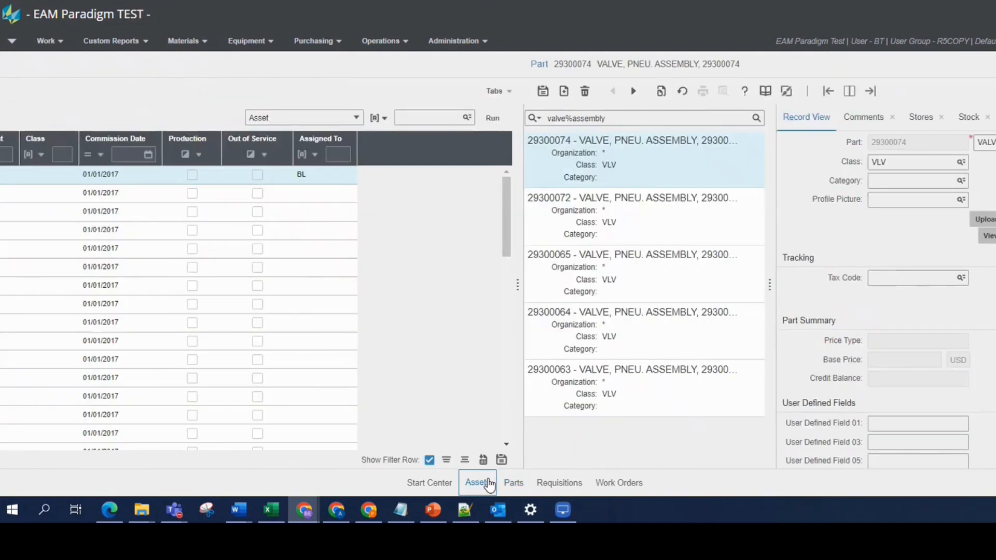
left_click(477, 482)
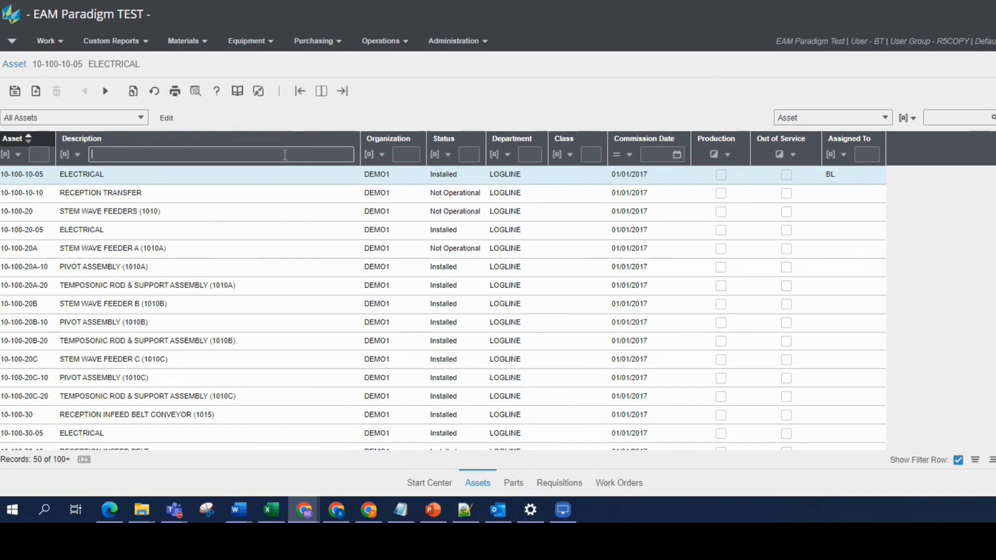
type("stem")
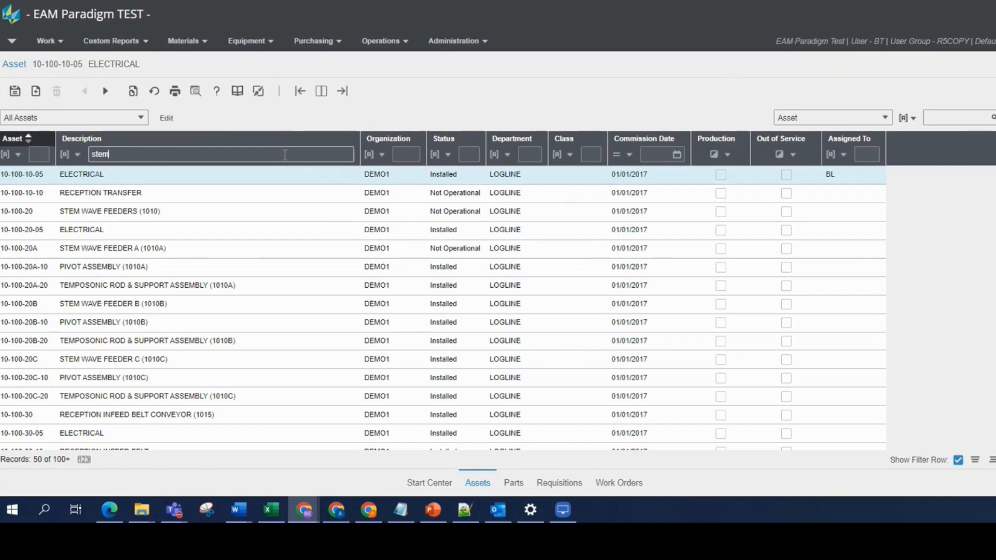
type("%")
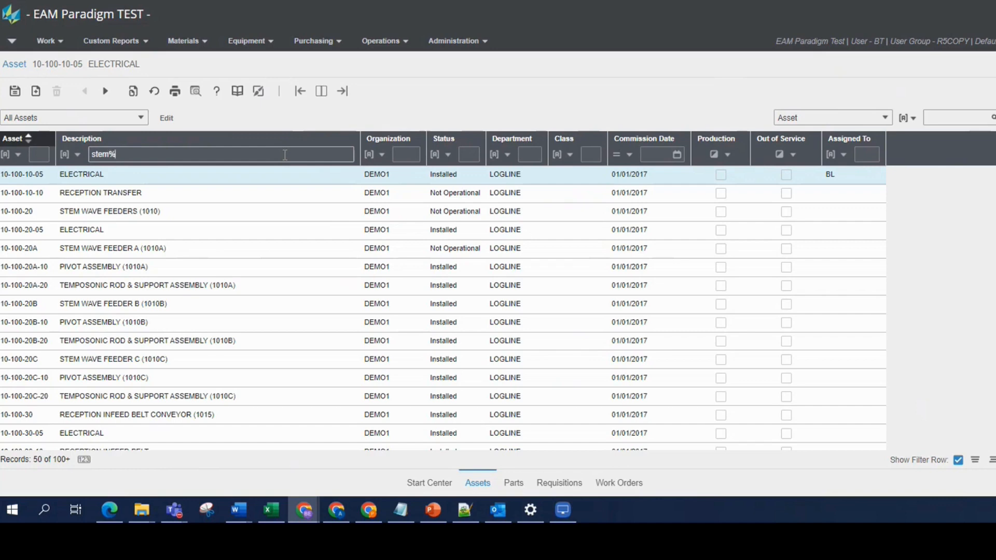
type("feeder")
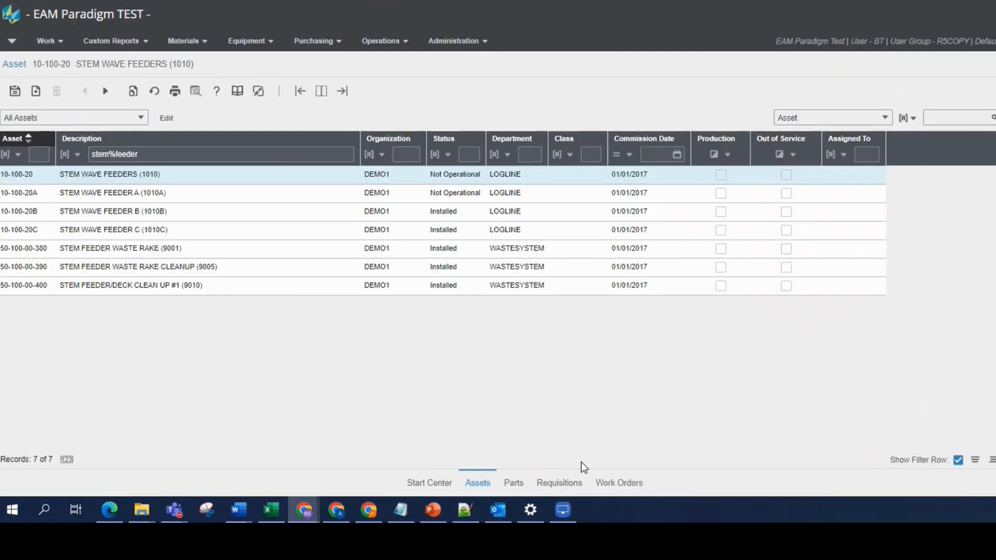
left_click(563, 510)
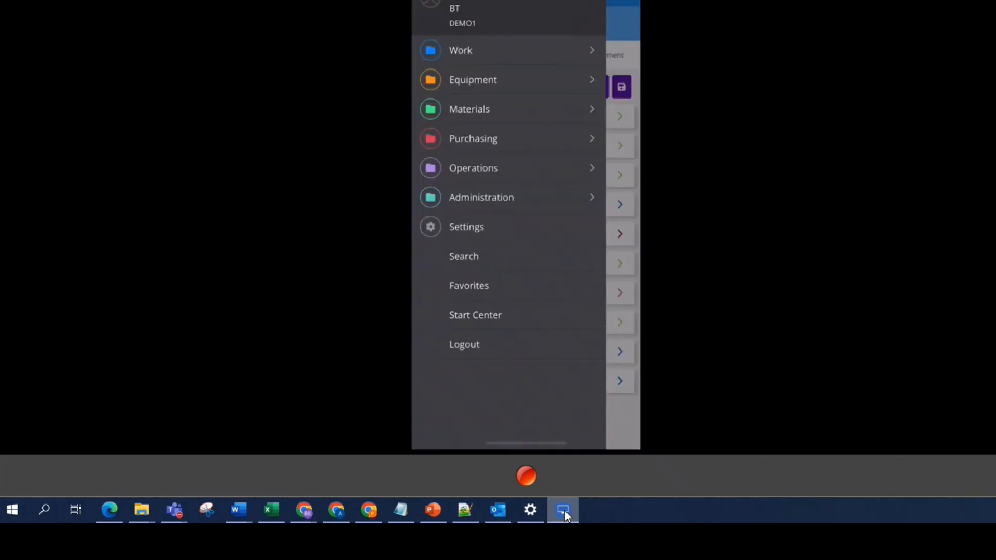
Step: Navigate the phone's side menu through Materials to the All Parts list
left_click(469, 109)
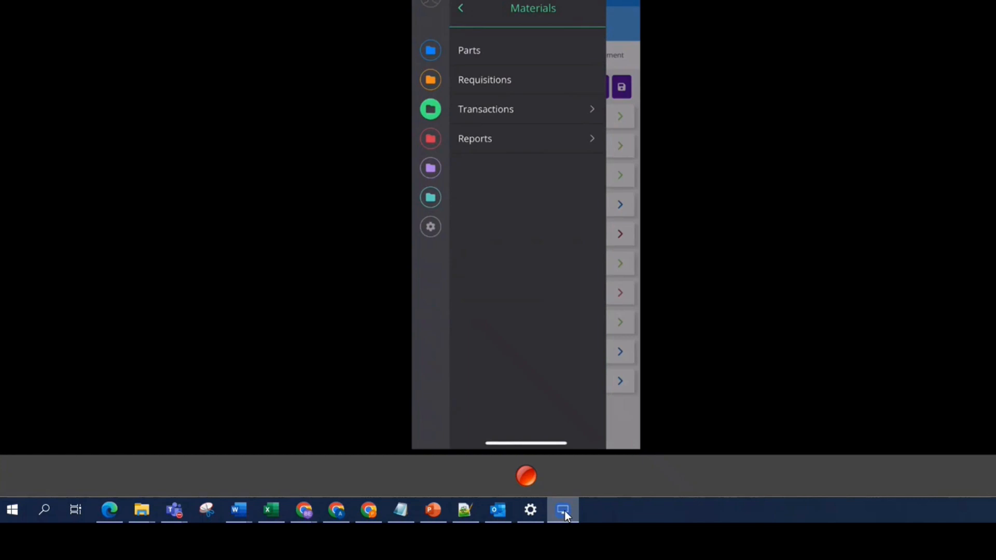
left_click(469, 50)
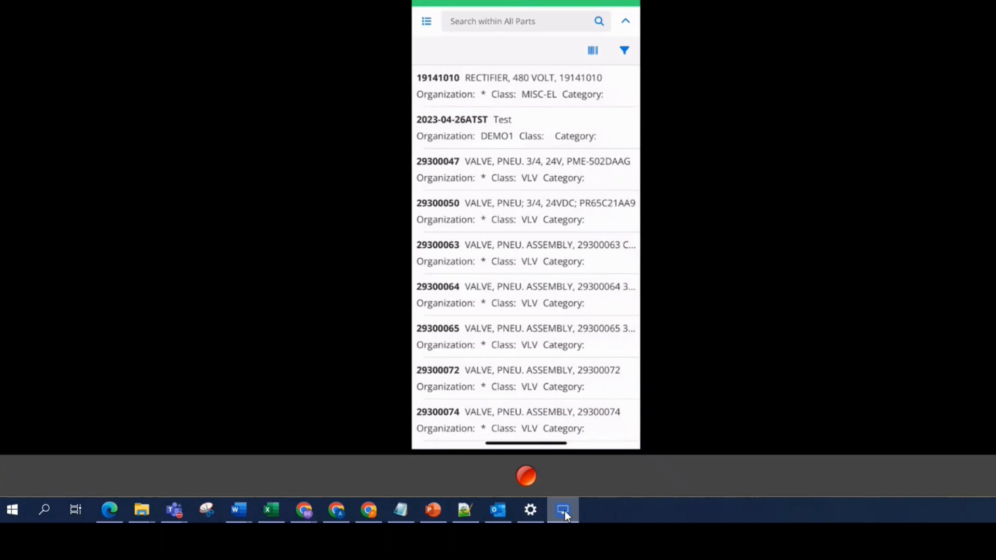
Step: Search valve%assembly within All Parts on the phone, leaving five VALVE, PNEU. ASSEMBLY parts
left_click(519, 21)
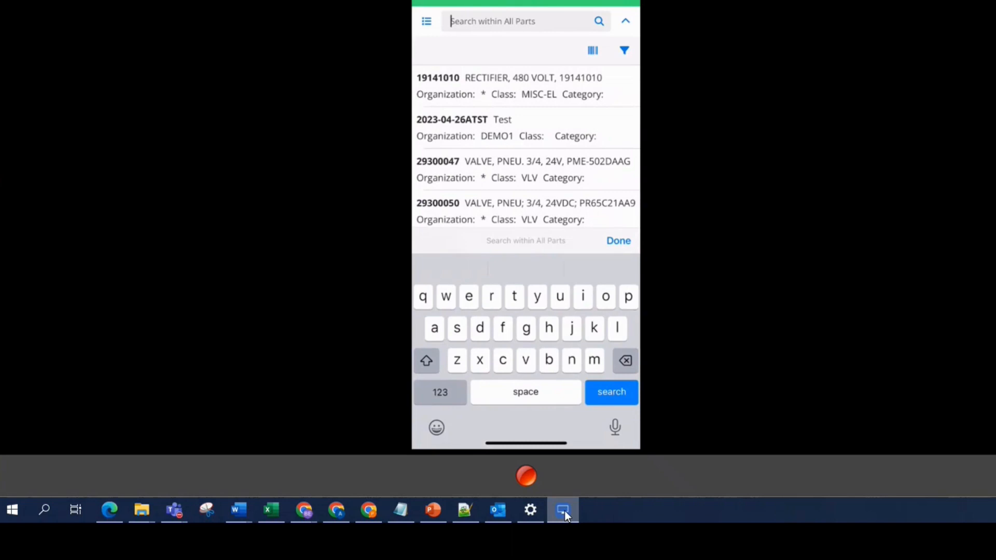
type("valve")
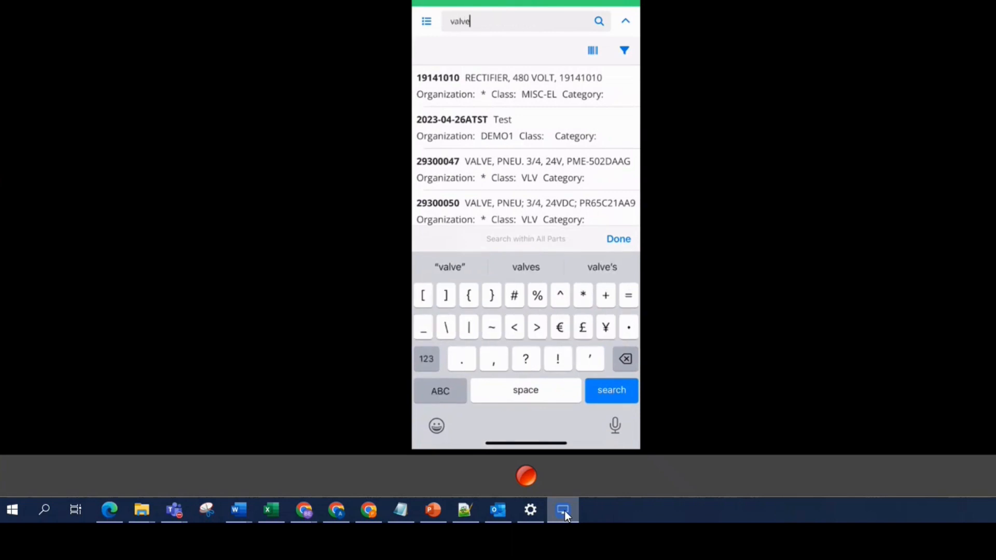
type("%")
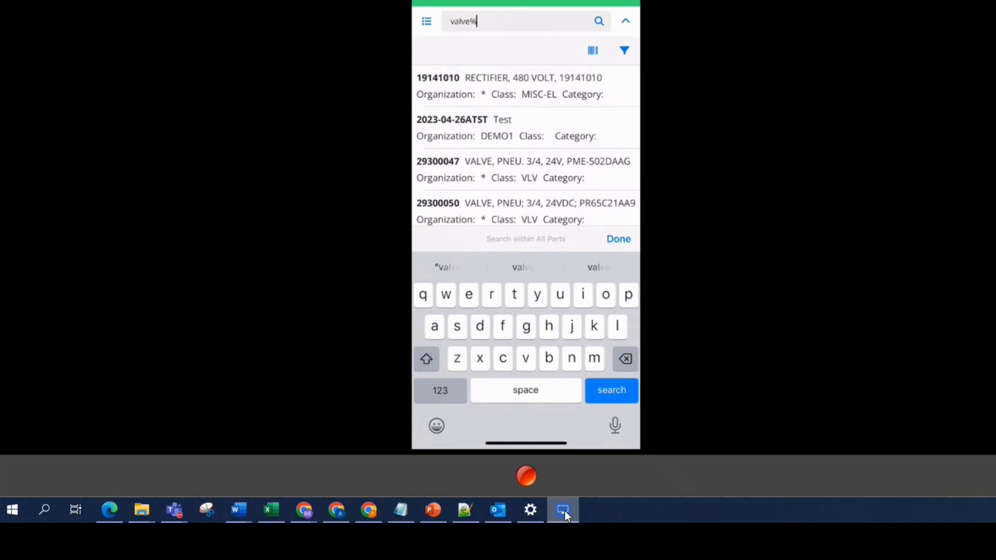
type("ass")
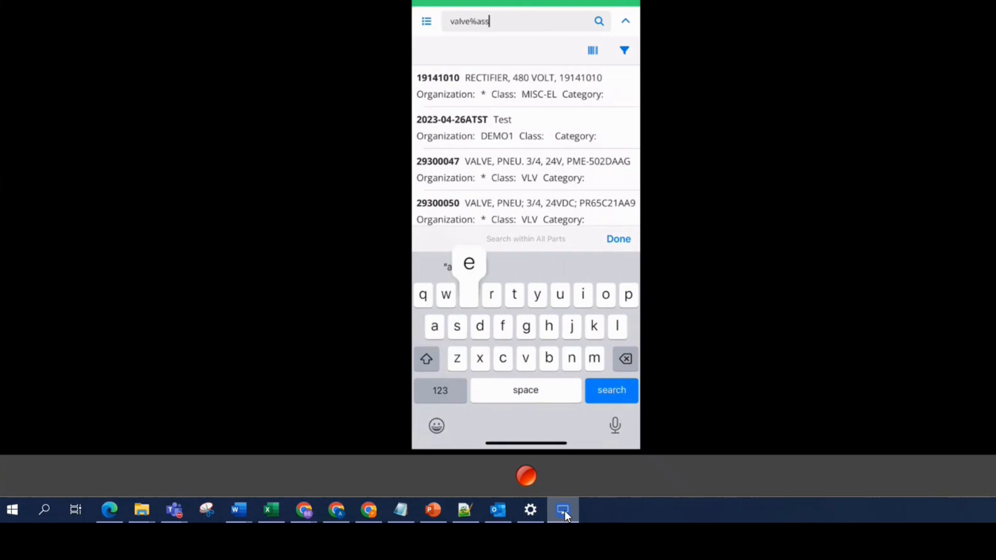
type("embly")
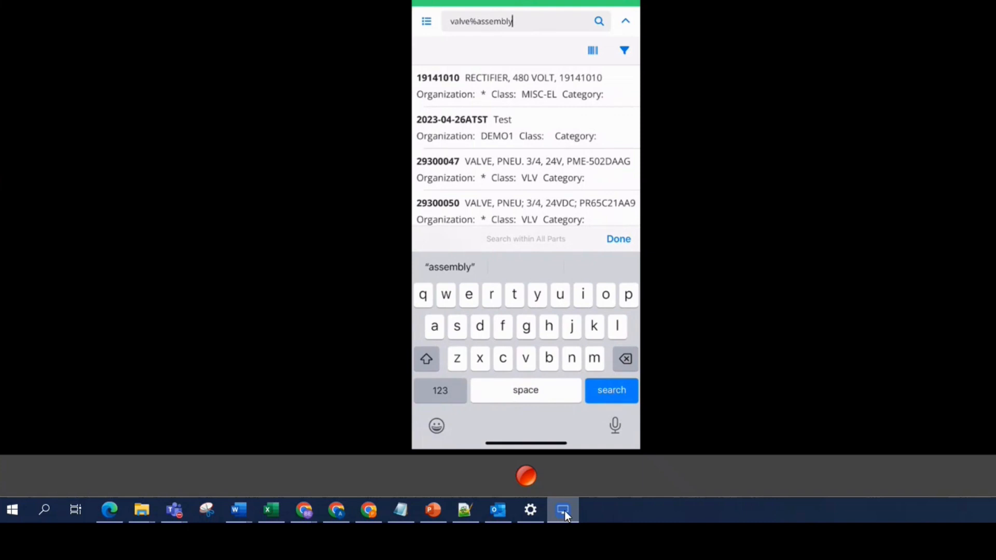
left_click(611, 390)
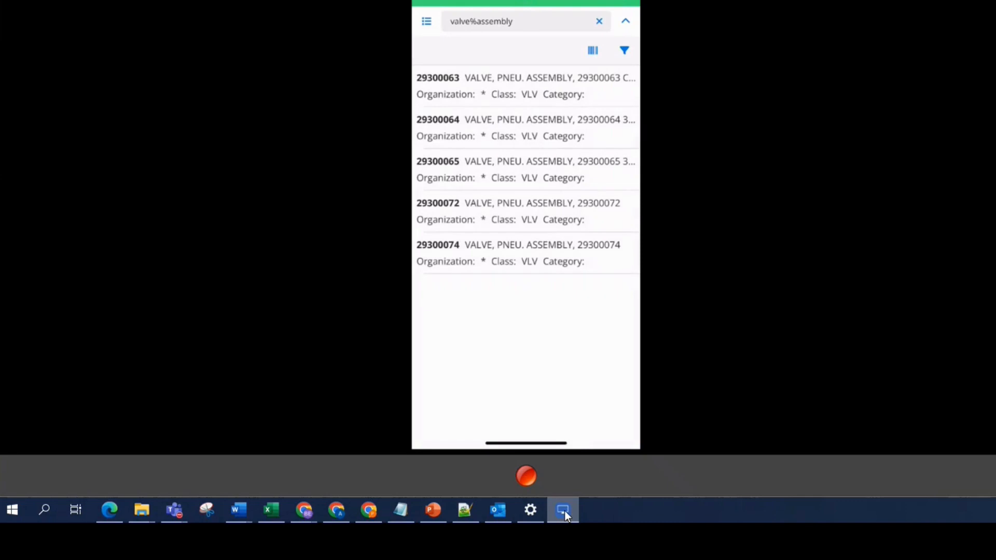